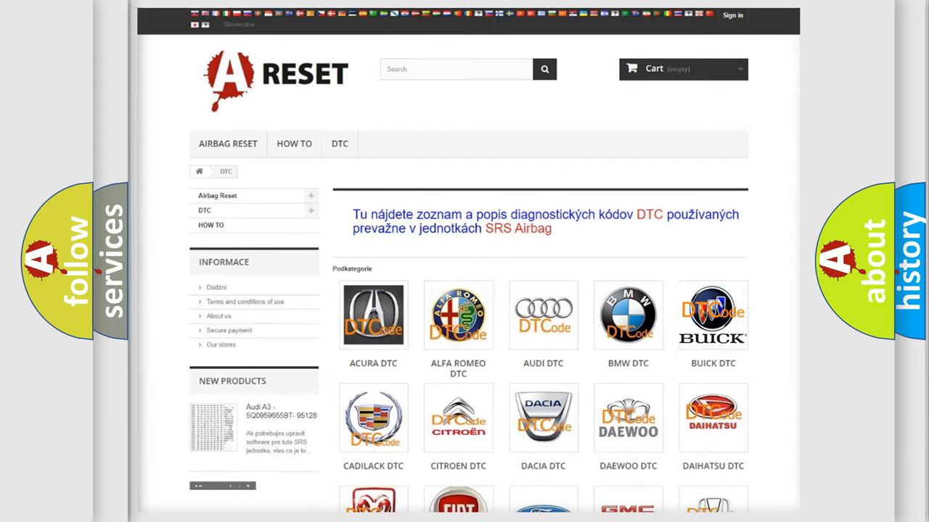
Open the BUICK DTC category and scroll through its list of airbag fault codes
{"action": "left_click", "coordinate": [713, 315]}
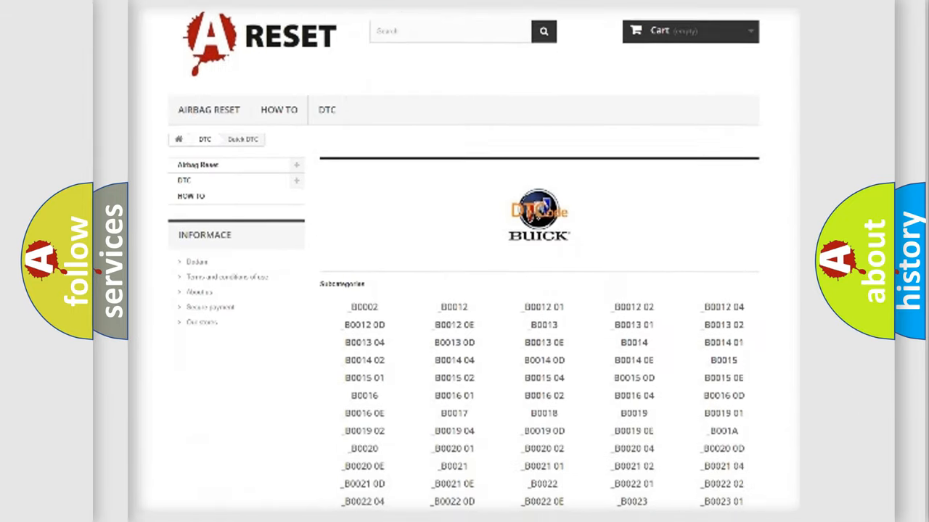
{"action": "scroll", "scroll_direction": "down", "scroll_amount": 3}
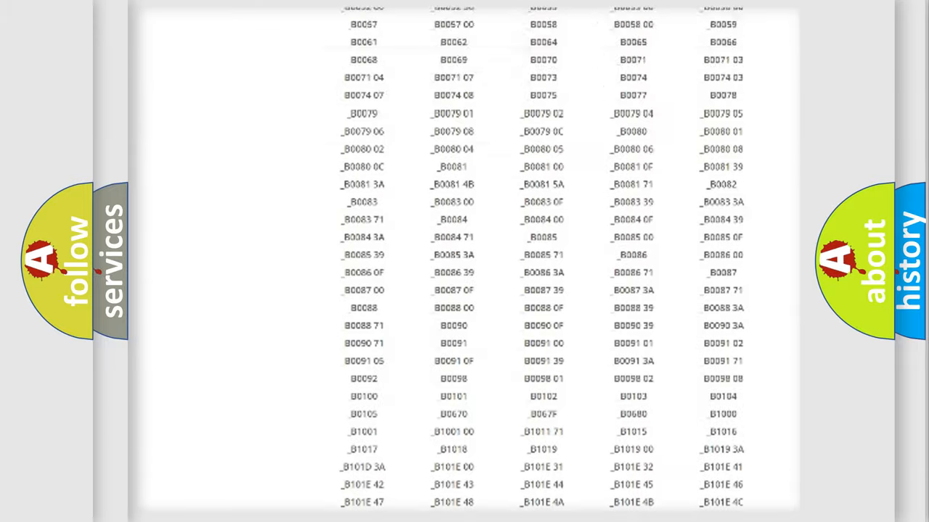